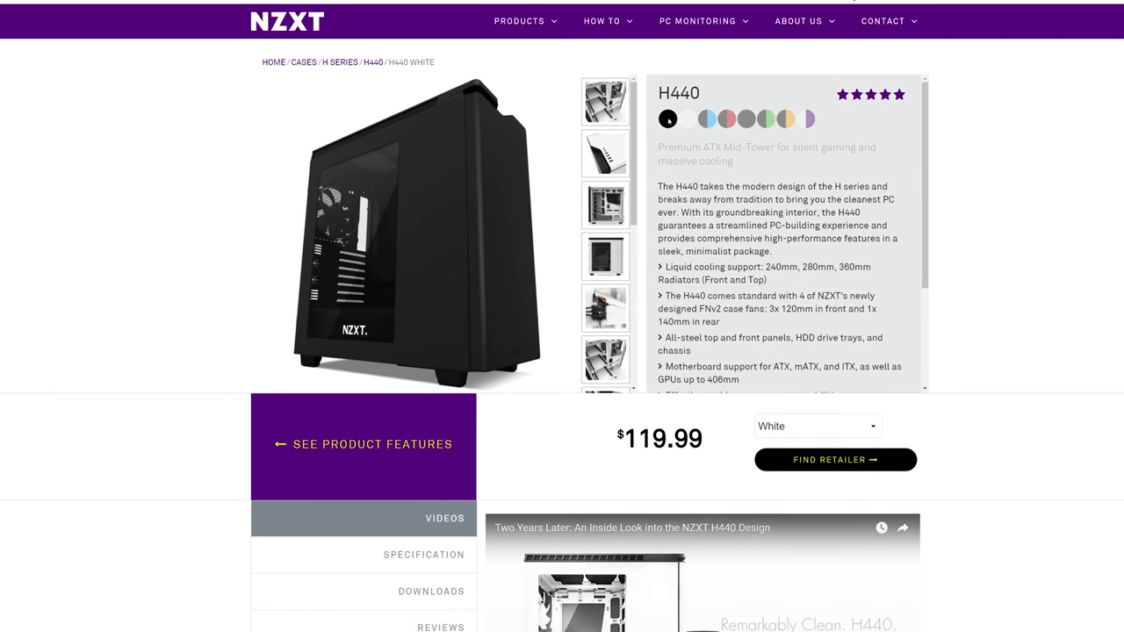
Preview the H440 in black-and-blue, then all-black, ending on black-and-orange at $119.99
click(712, 122)
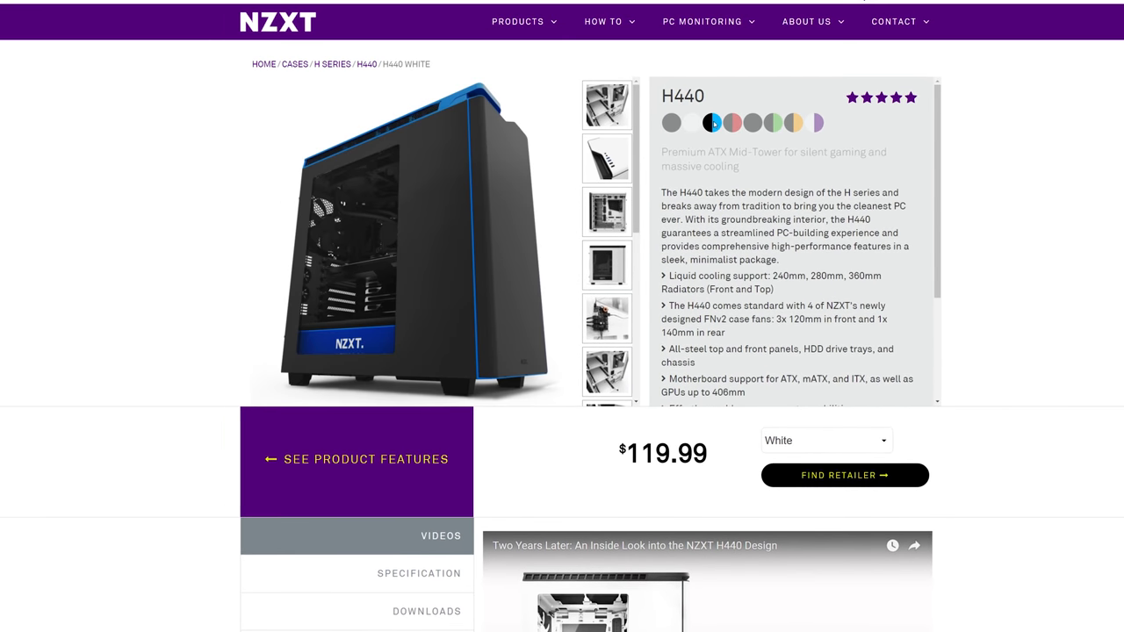
click(758, 125)
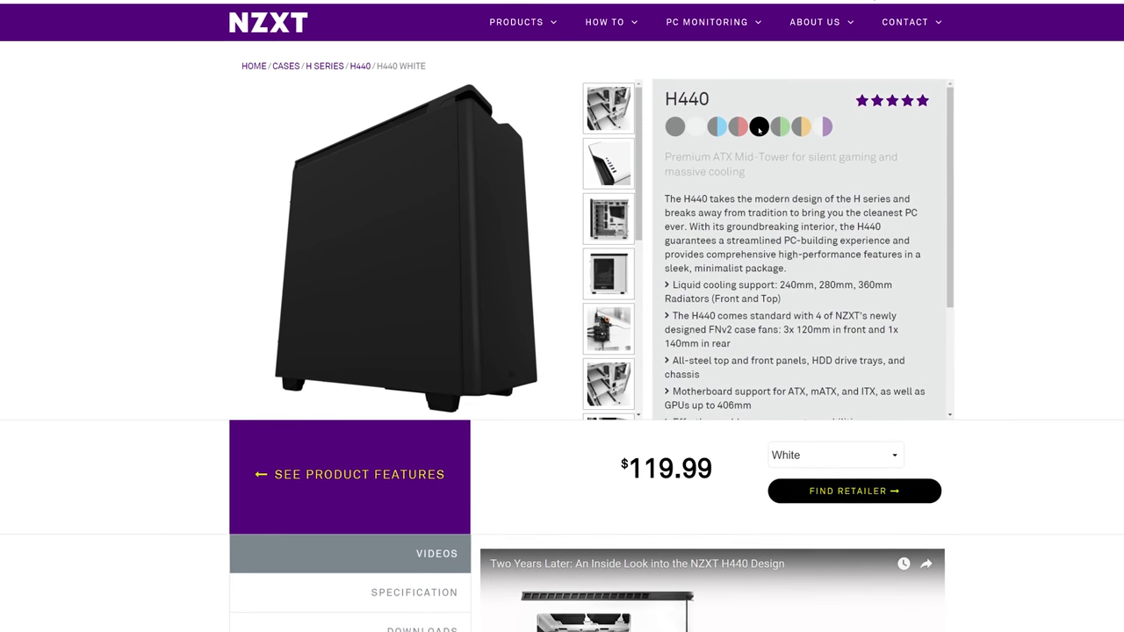
click(808, 130)
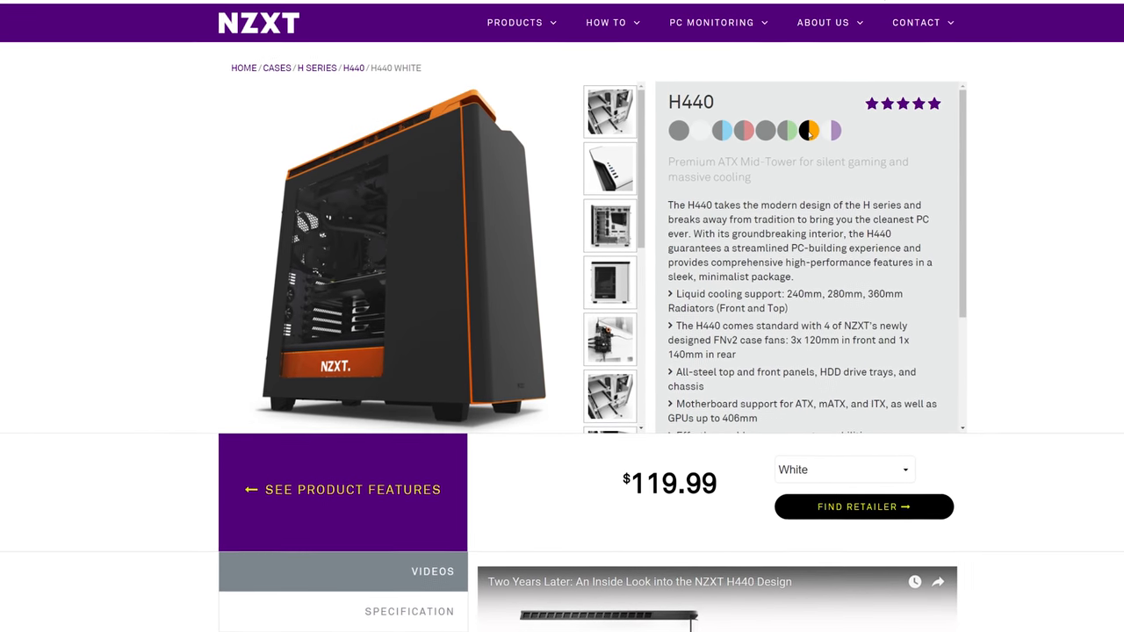